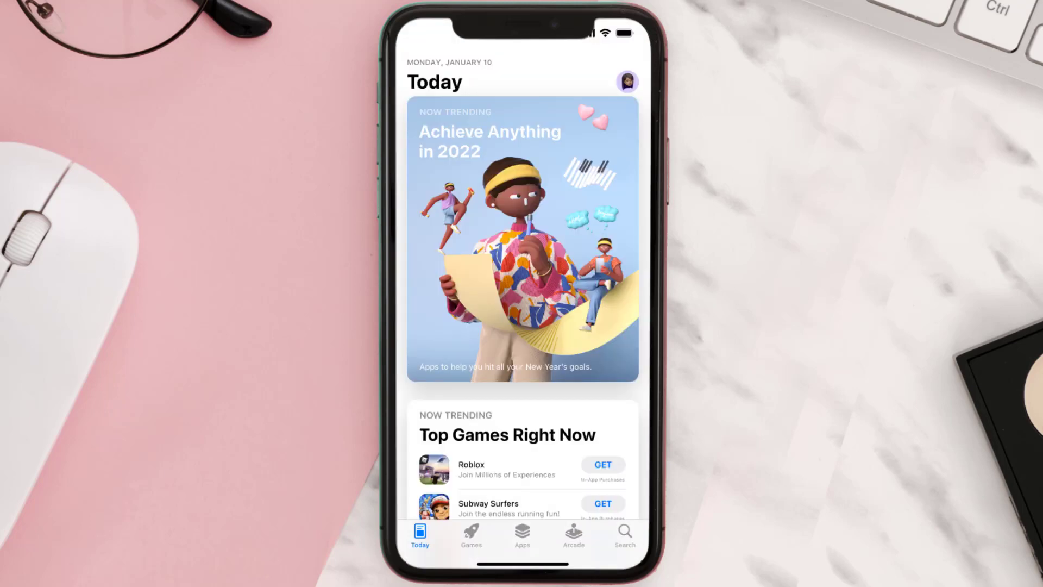
# Search the App Store for 'lensa app' and update Lensa AI: Photo & Video Editor
pyautogui.click(623, 532)
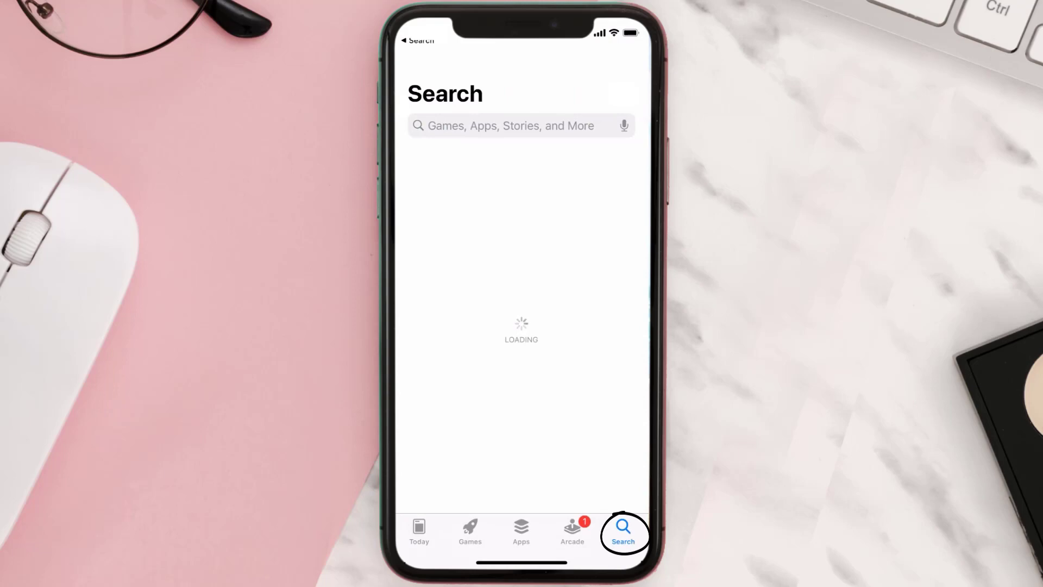
pyautogui.write('lensa app')
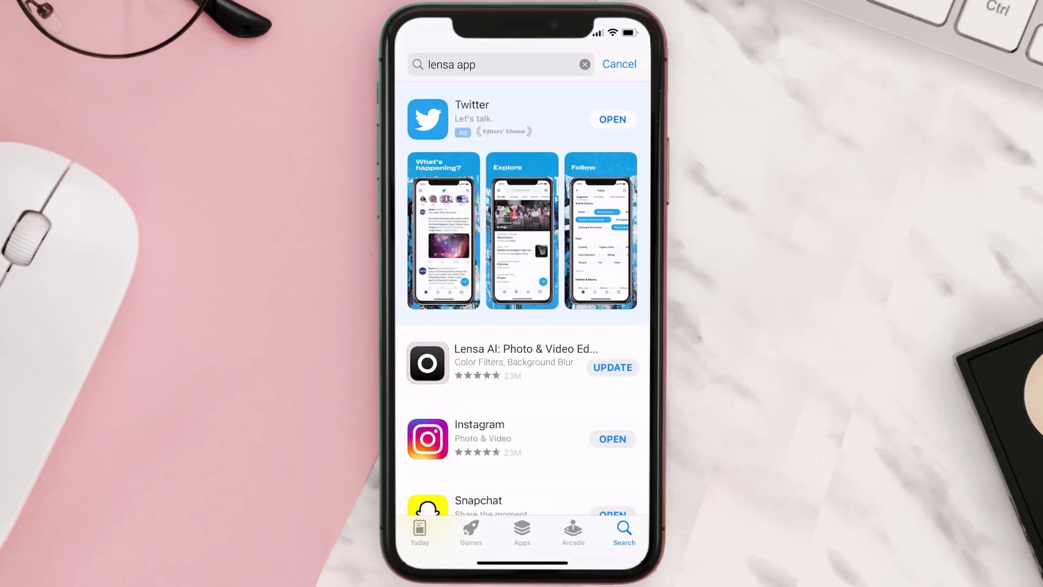
pyautogui.click(611, 367)
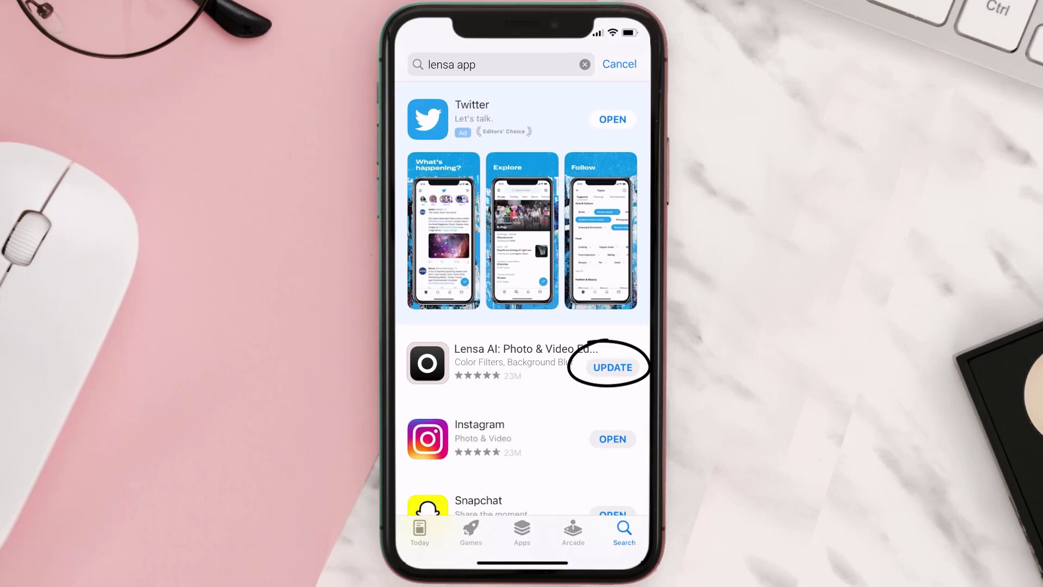
pyautogui.click(611, 366)
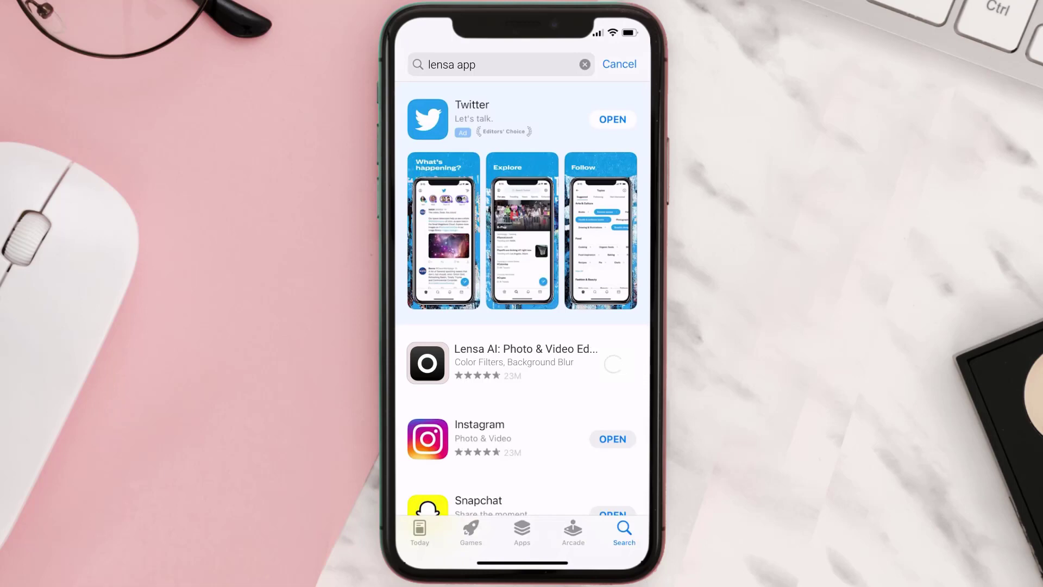
pyautogui.click(612, 366)
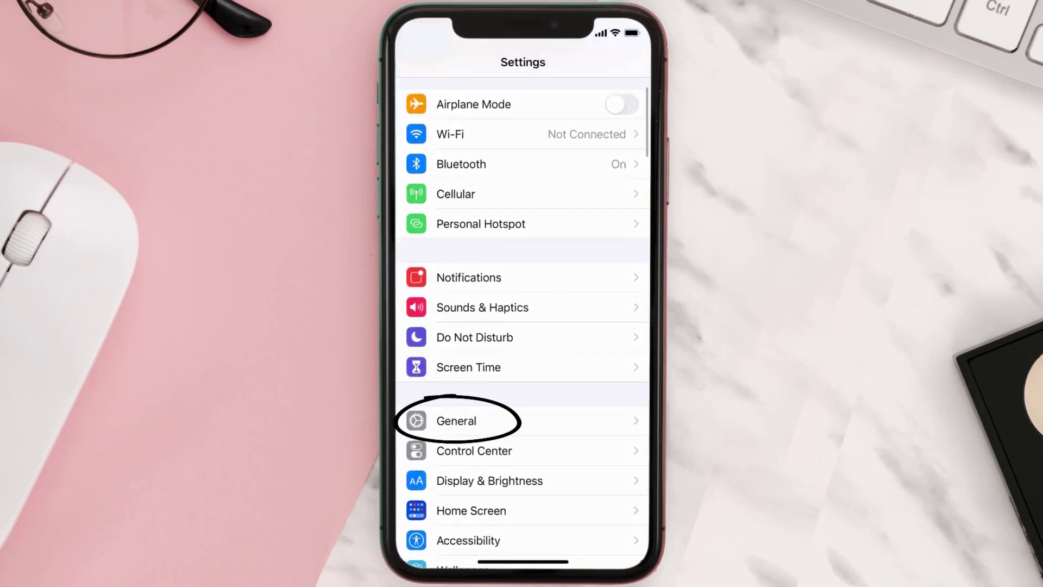
# Go to General > iPhone Storage and select Lensa AI, version 2.7.2
pyautogui.click(457, 421)
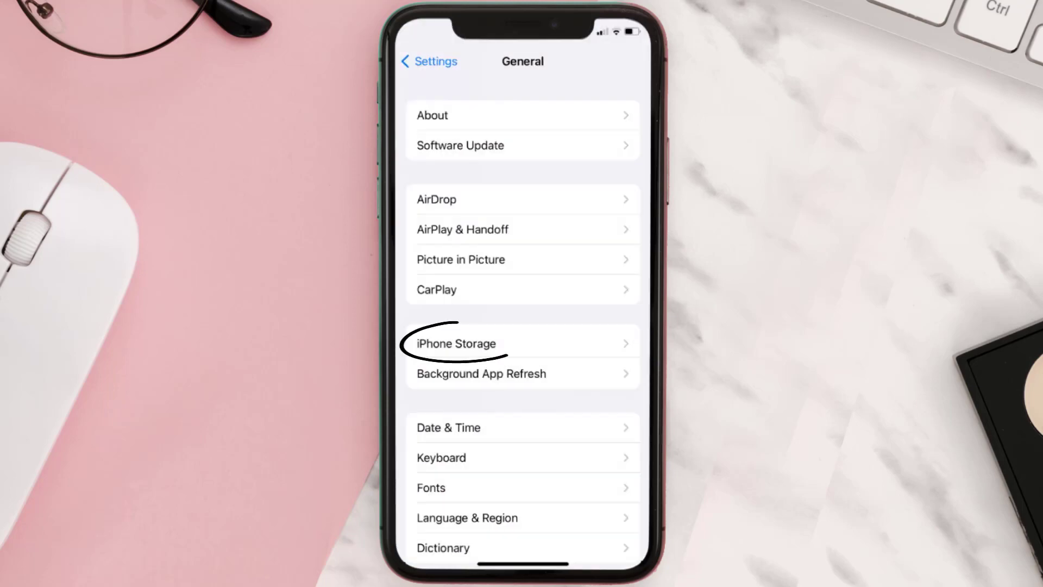
pyautogui.click(457, 344)
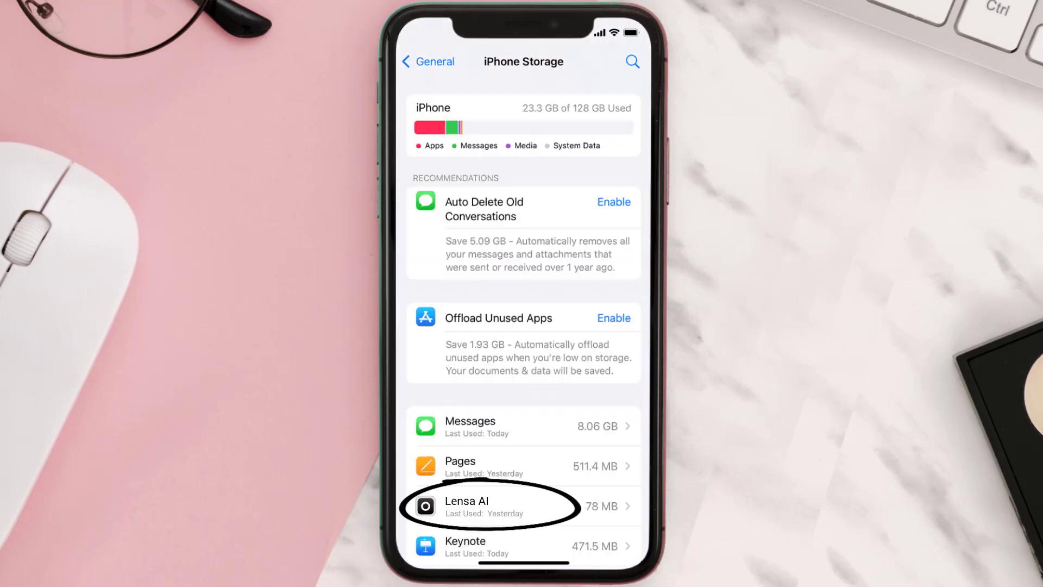
pyautogui.click(486, 506)
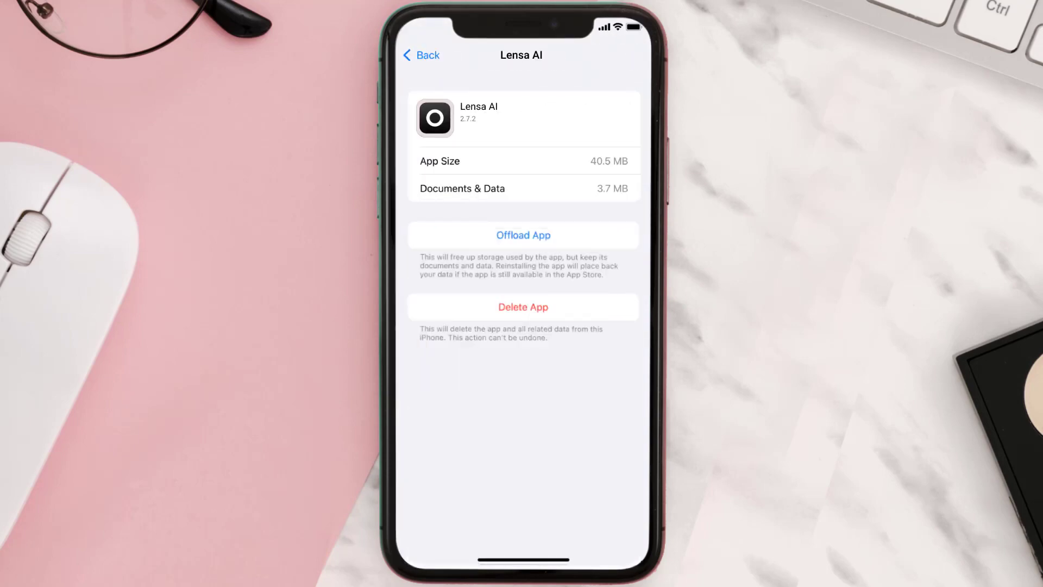
# Offload Lensa AI keeping its documents and data, then reinstall the app
pyautogui.click(523, 234)
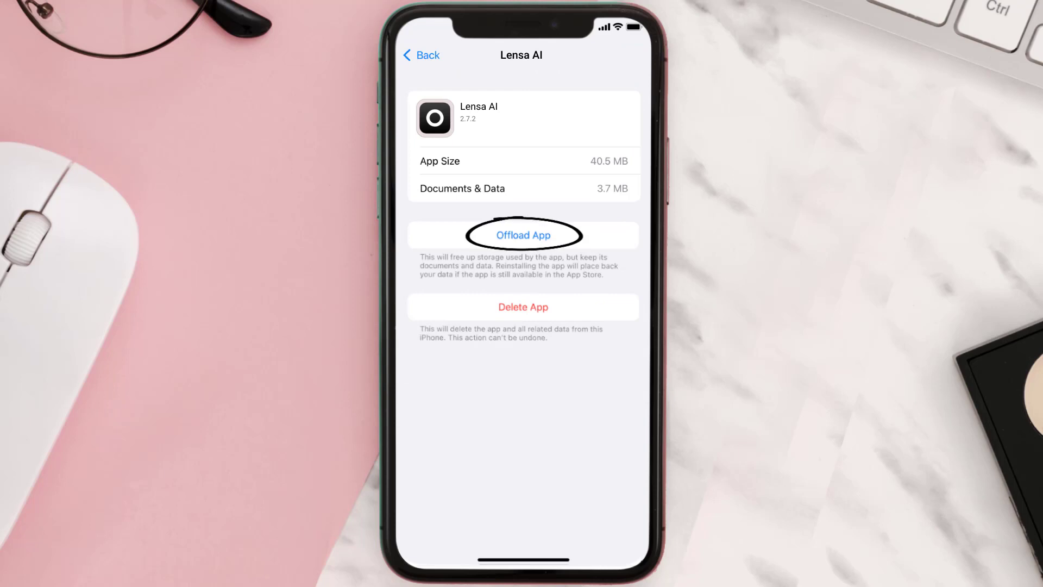
pyautogui.click(522, 234)
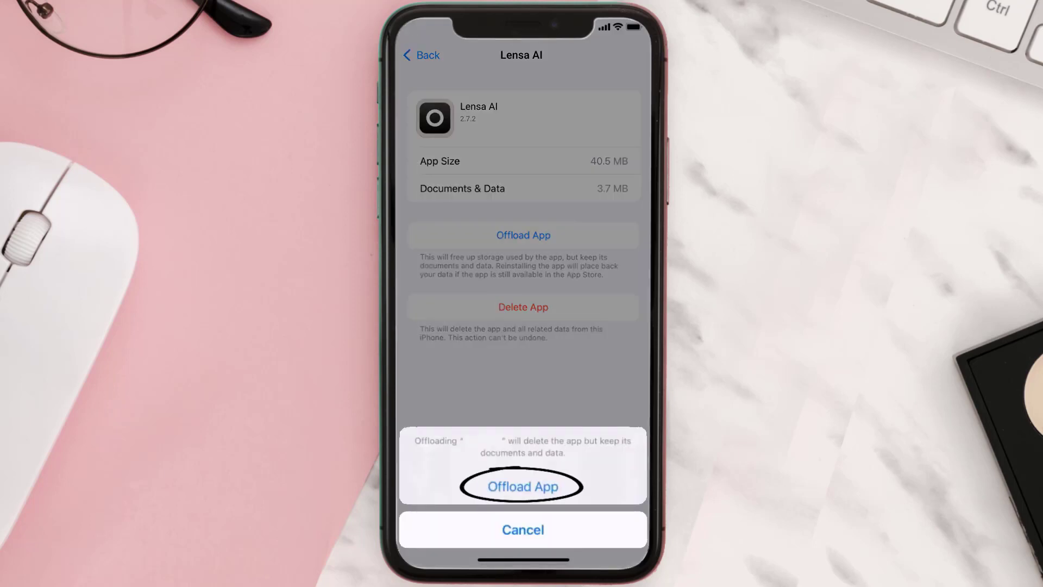
pyautogui.click(522, 486)
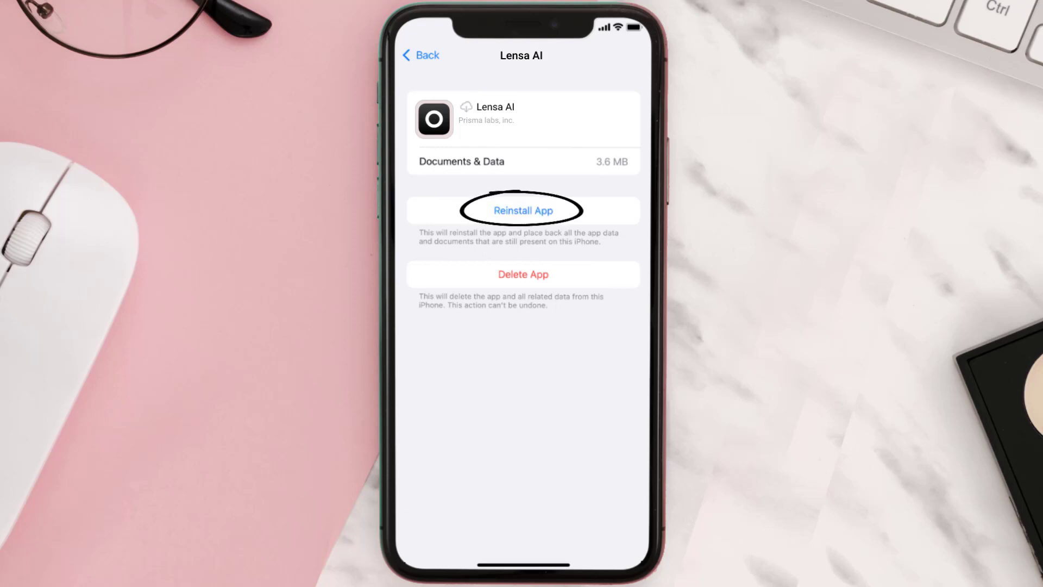
pyautogui.click(522, 210)
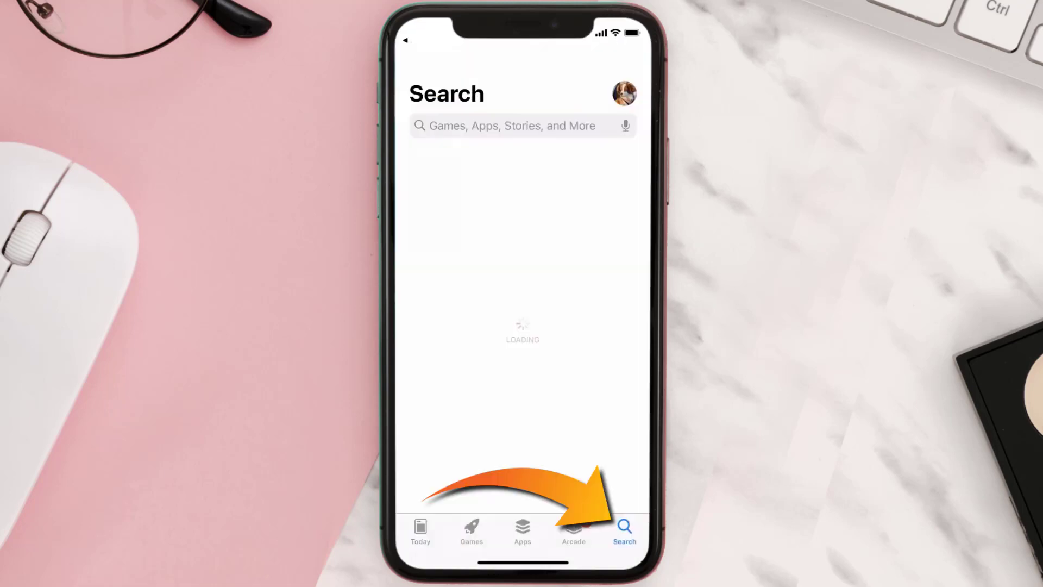
# Search the App Store for 'lensa app' and download Lensa AI
pyautogui.write('lensa app')
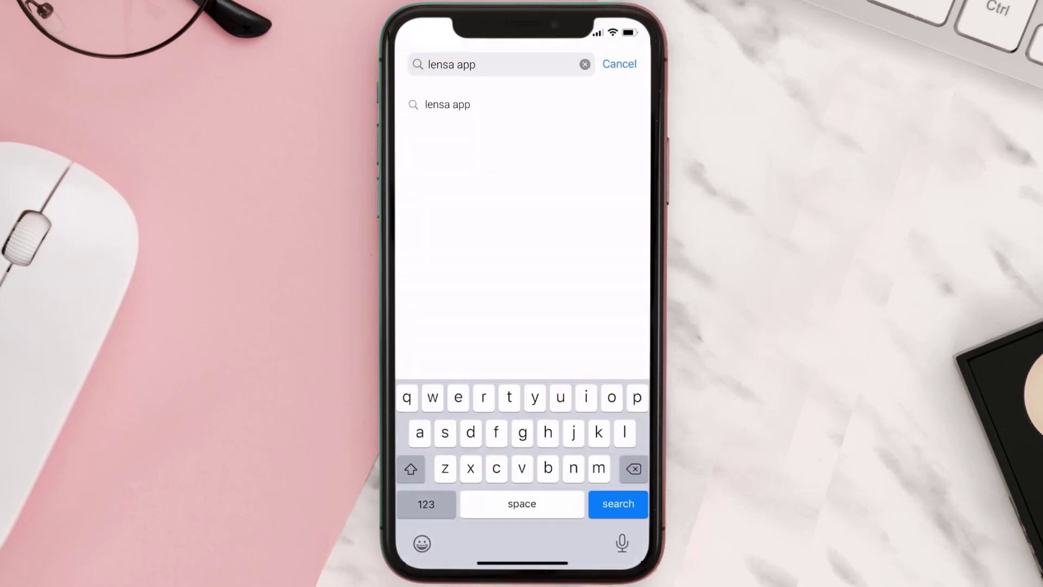
pyautogui.click(616, 504)
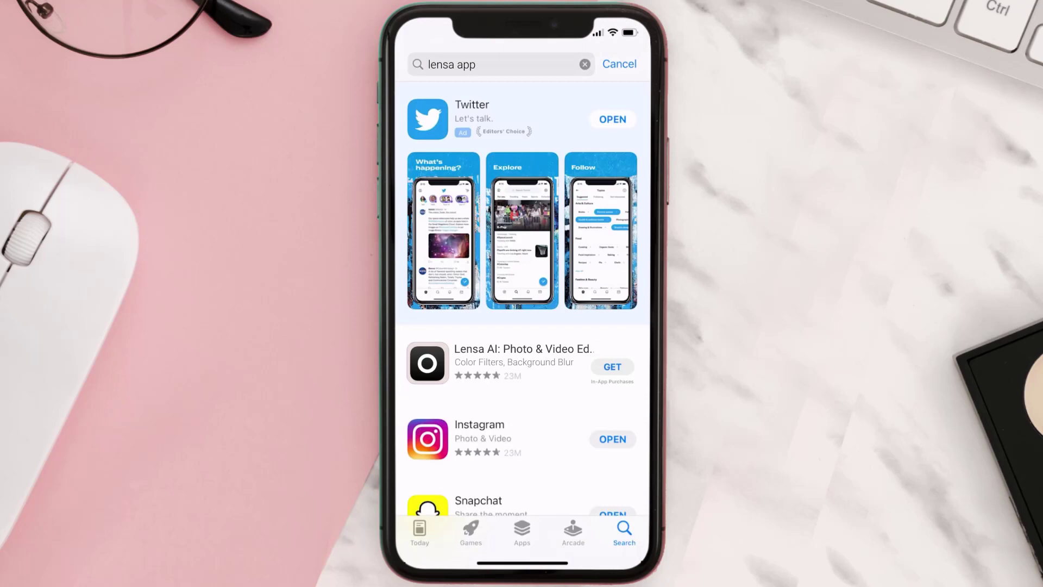
pyautogui.click(611, 366)
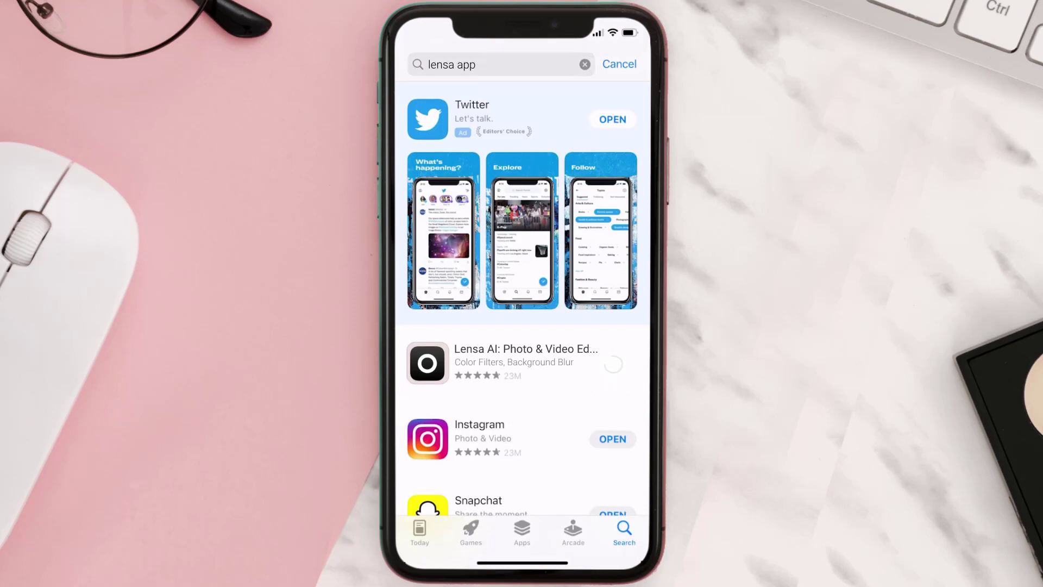